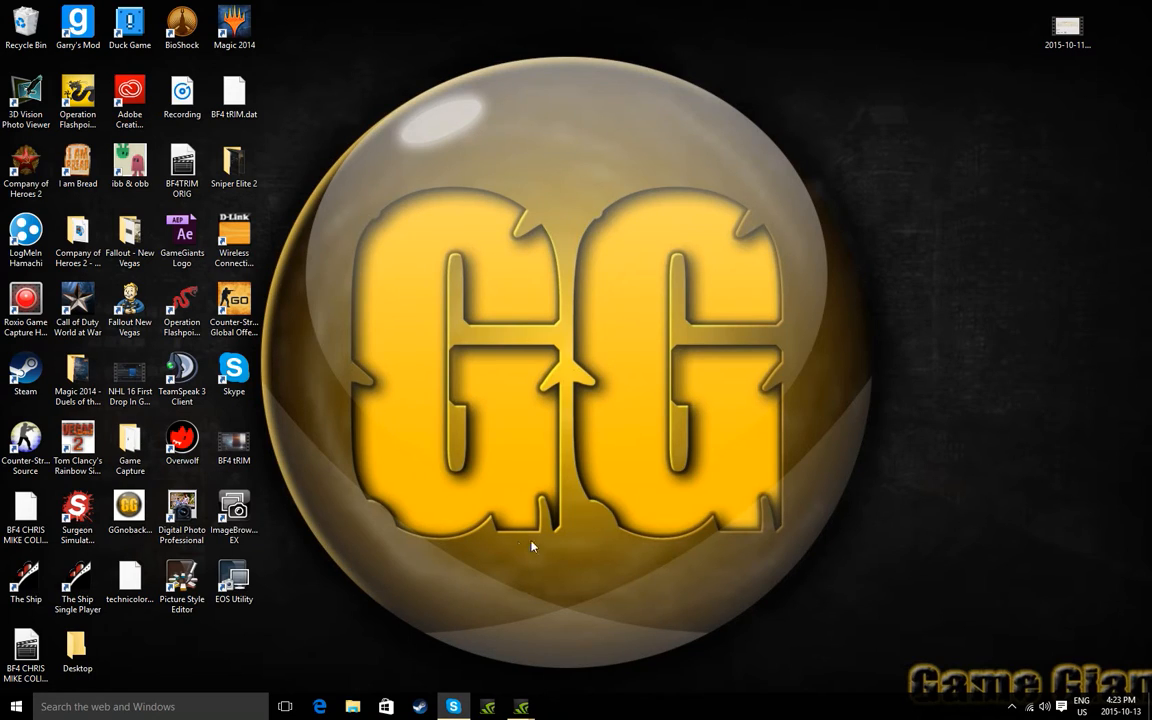
mouse_move(556, 530)
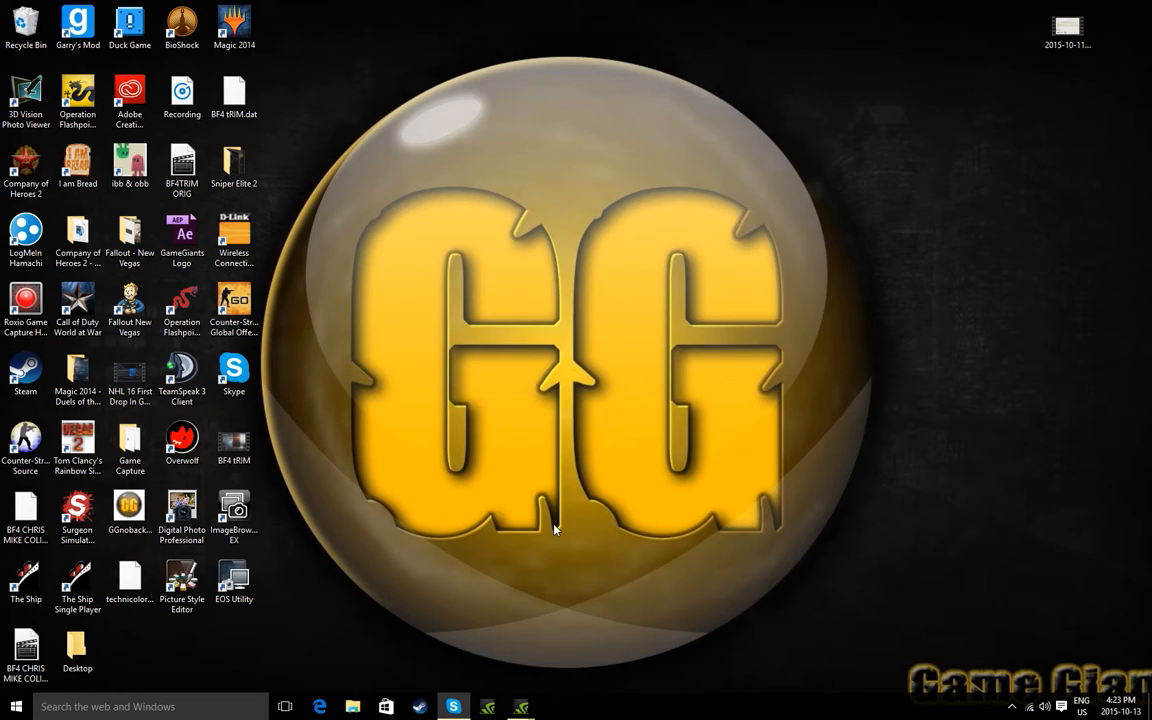
mouse_move(548, 528)
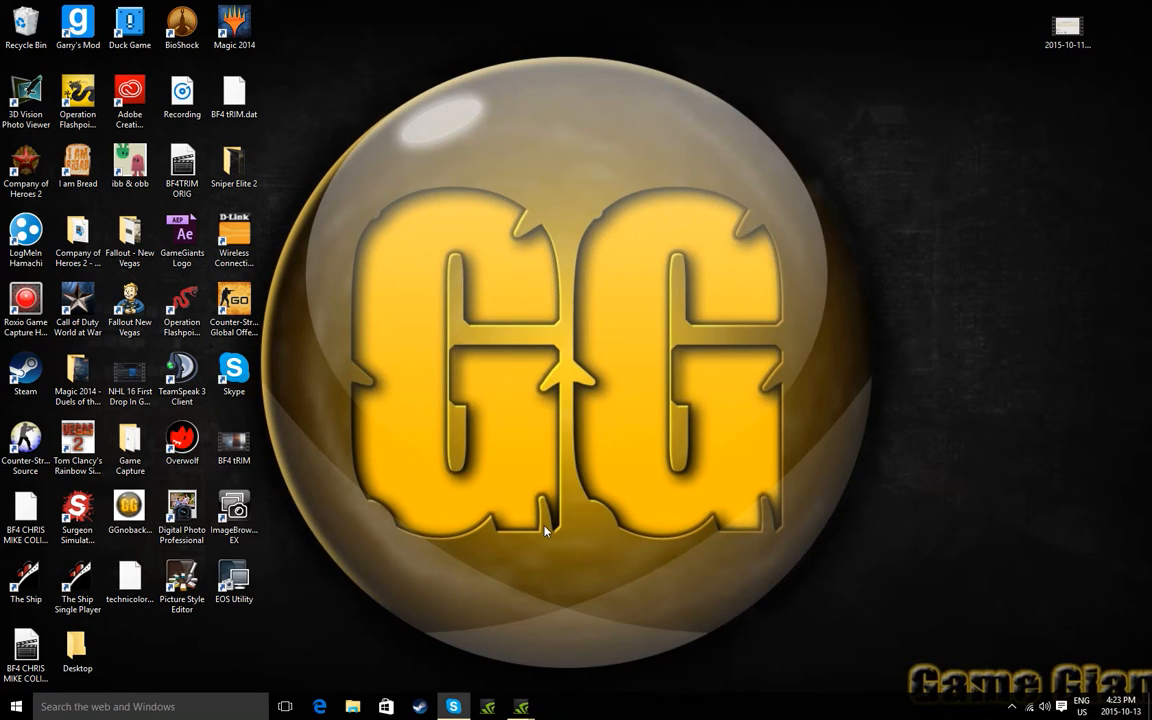
mouse_move(548, 532)
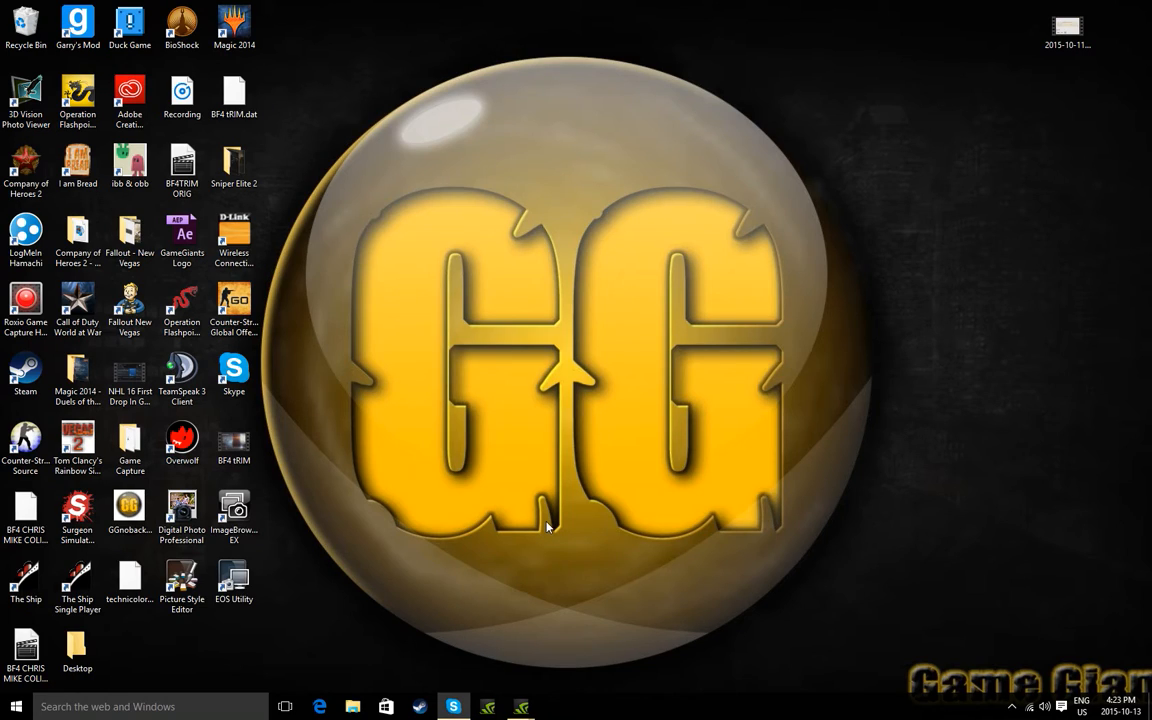
mouse_move(538, 520)
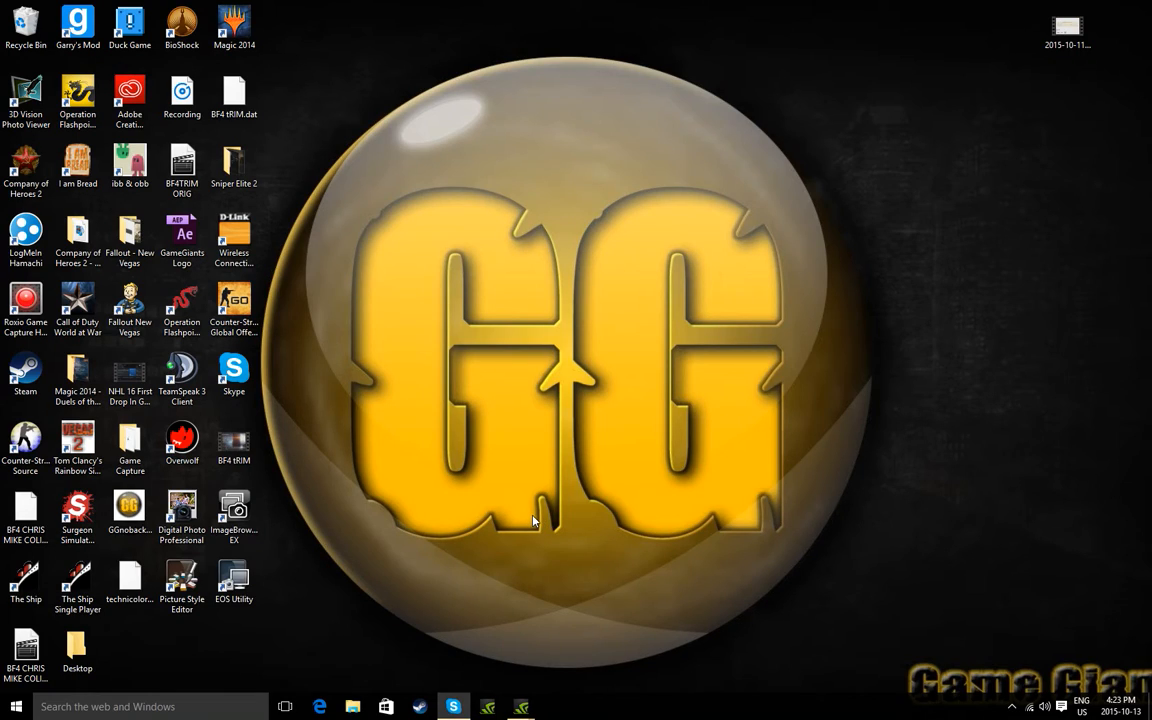
mouse_move(528, 520)
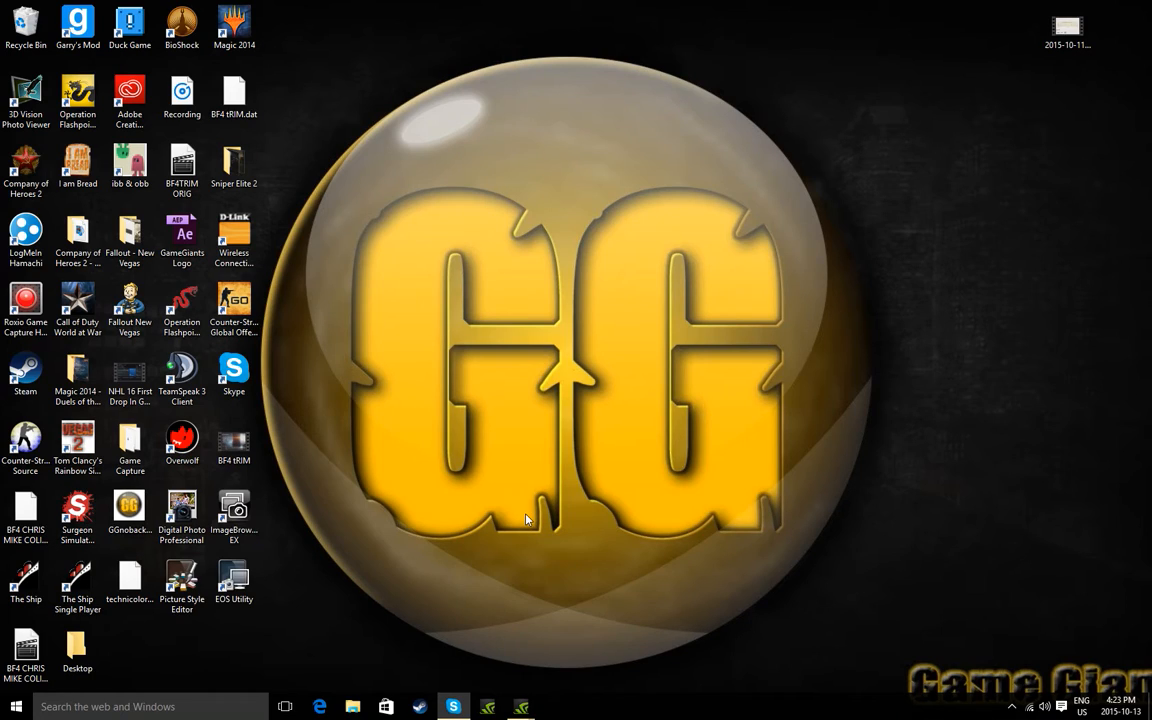
mouse_move(530, 516)
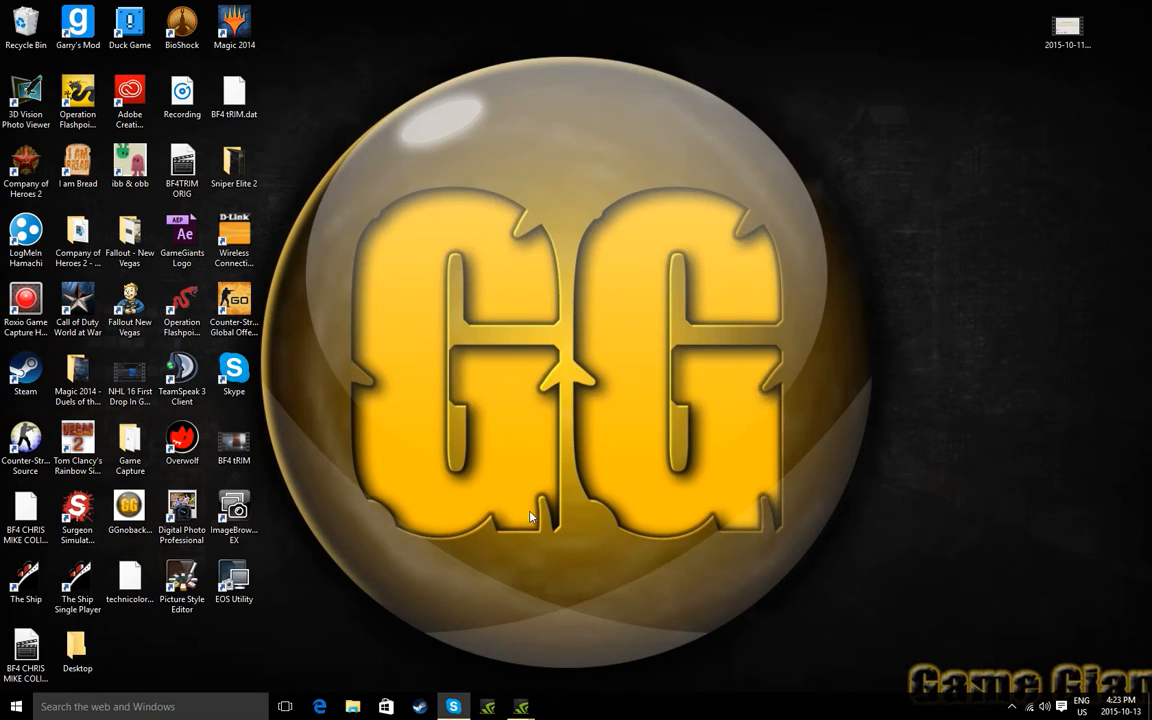
mouse_move(522, 518)
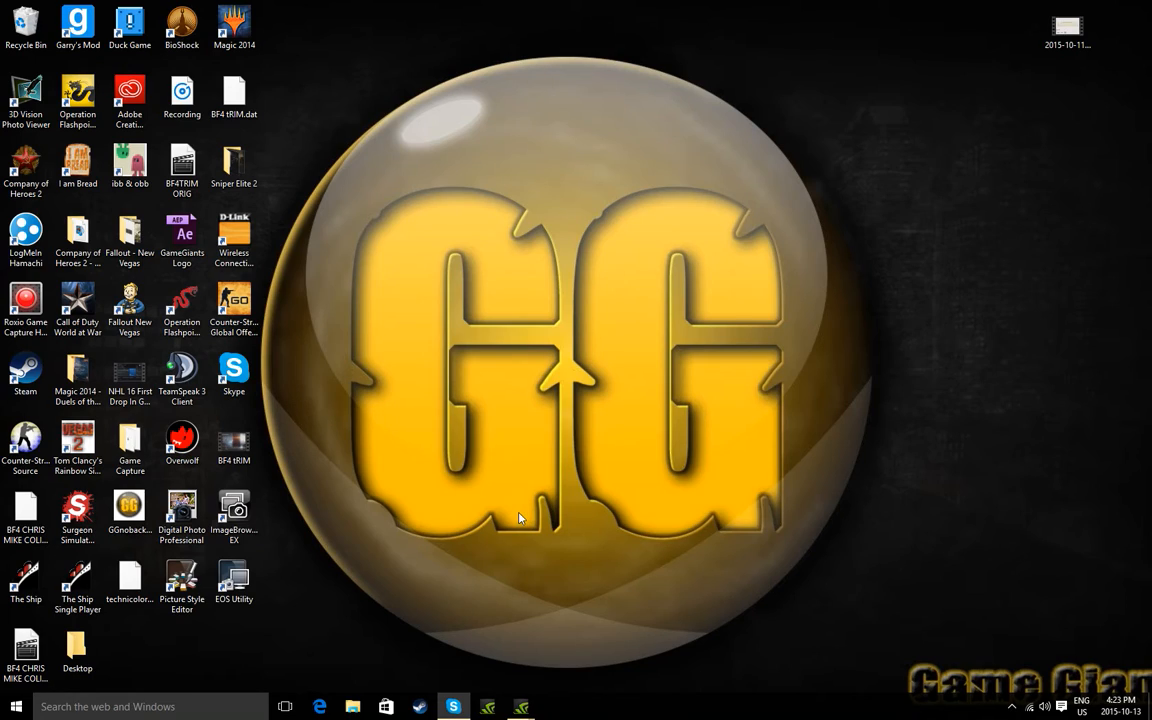
mouse_move(516, 516)
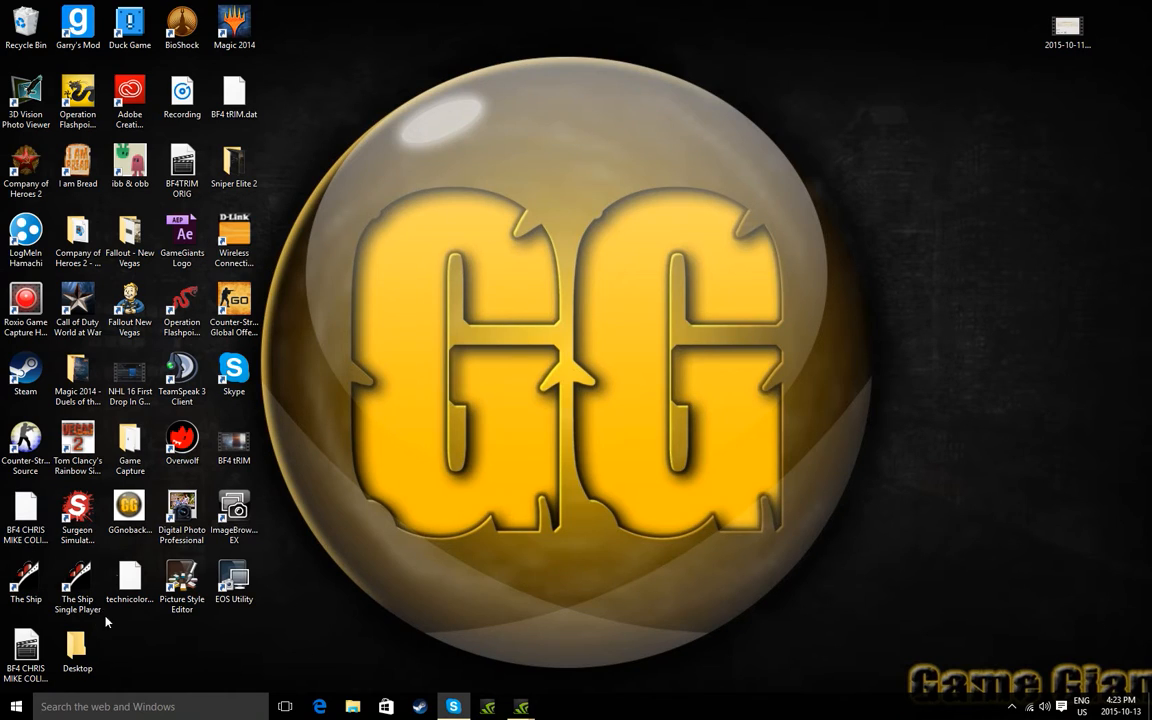
- Launch the Xbox app from the taskbar and show its Settings on the Game DVR section
left_click(16, 706)
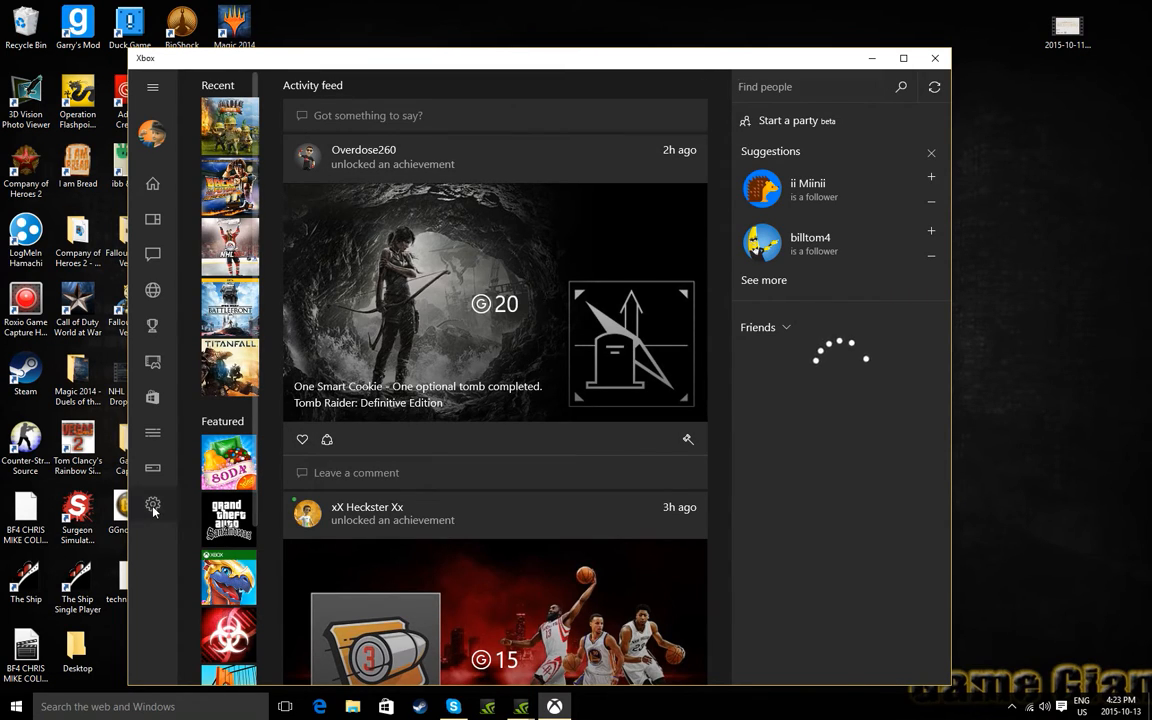
left_click(152, 504)
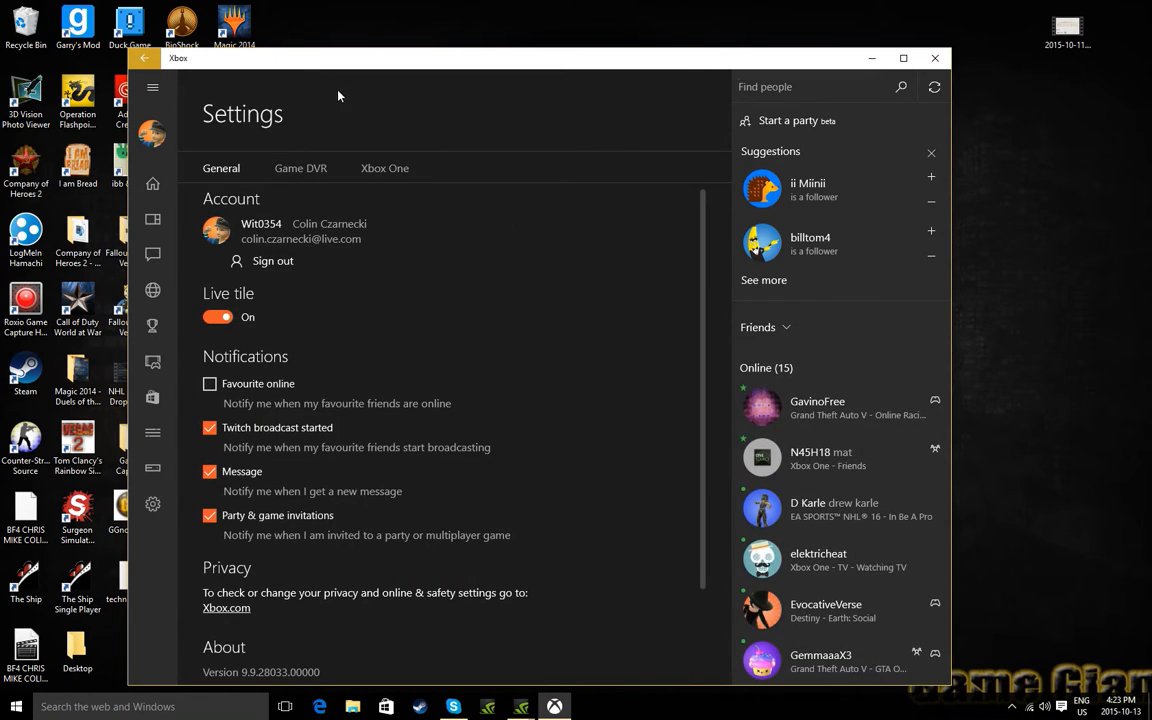
left_click(300, 168)
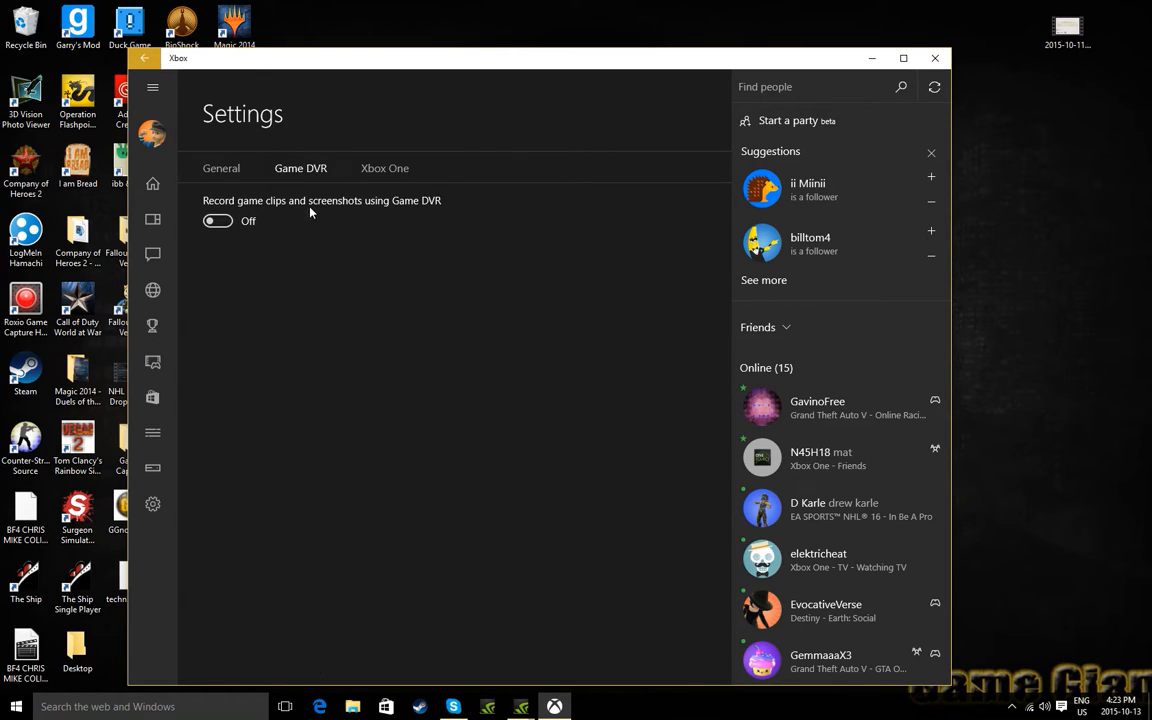
mouse_move(348, 304)
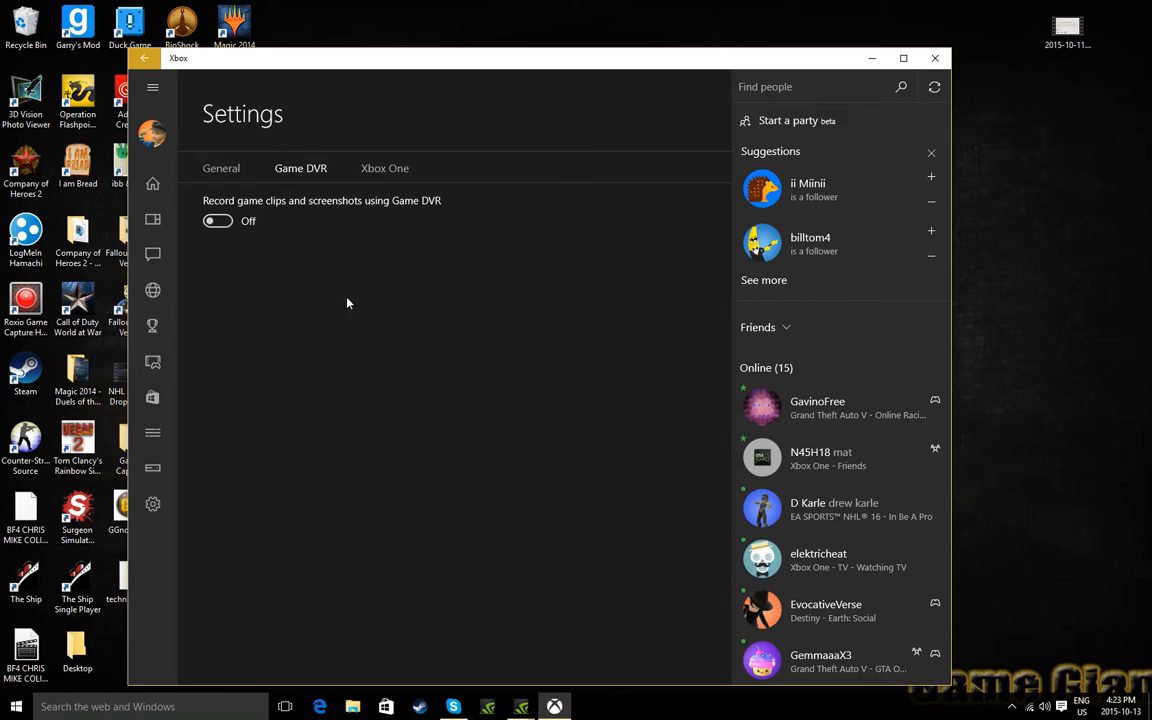
mouse_move(382, 528)
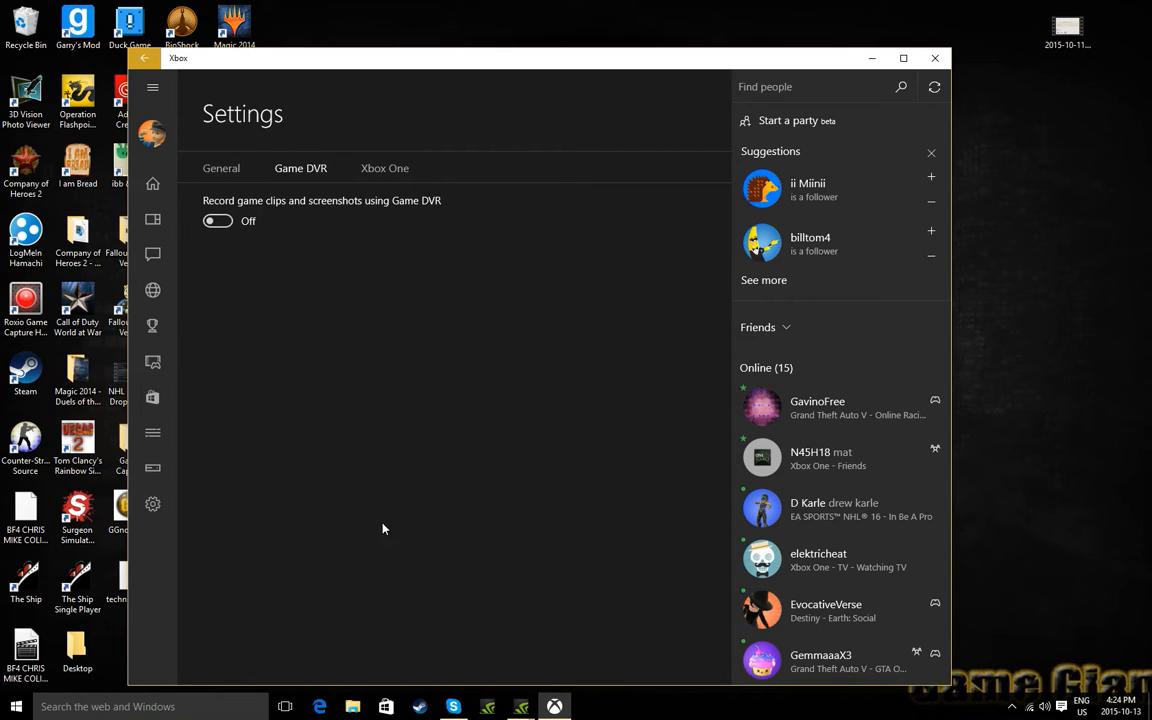
mouse_move(356, 168)
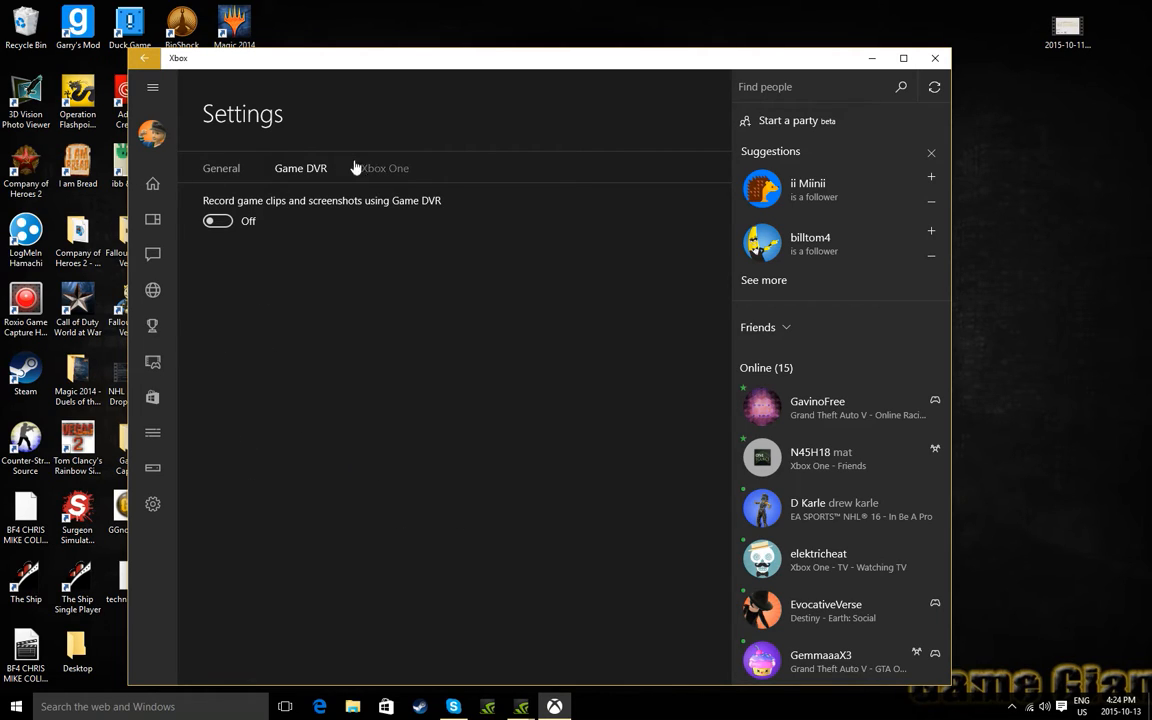
mouse_move(492, 350)
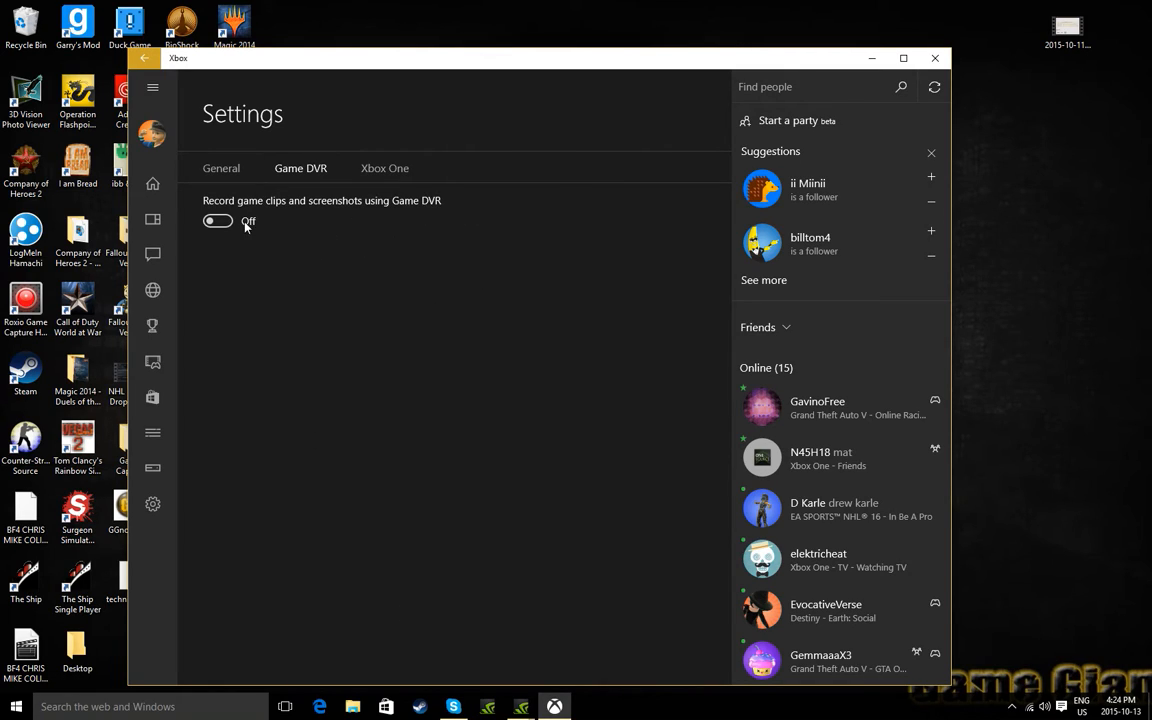
mouse_move(512, 280)
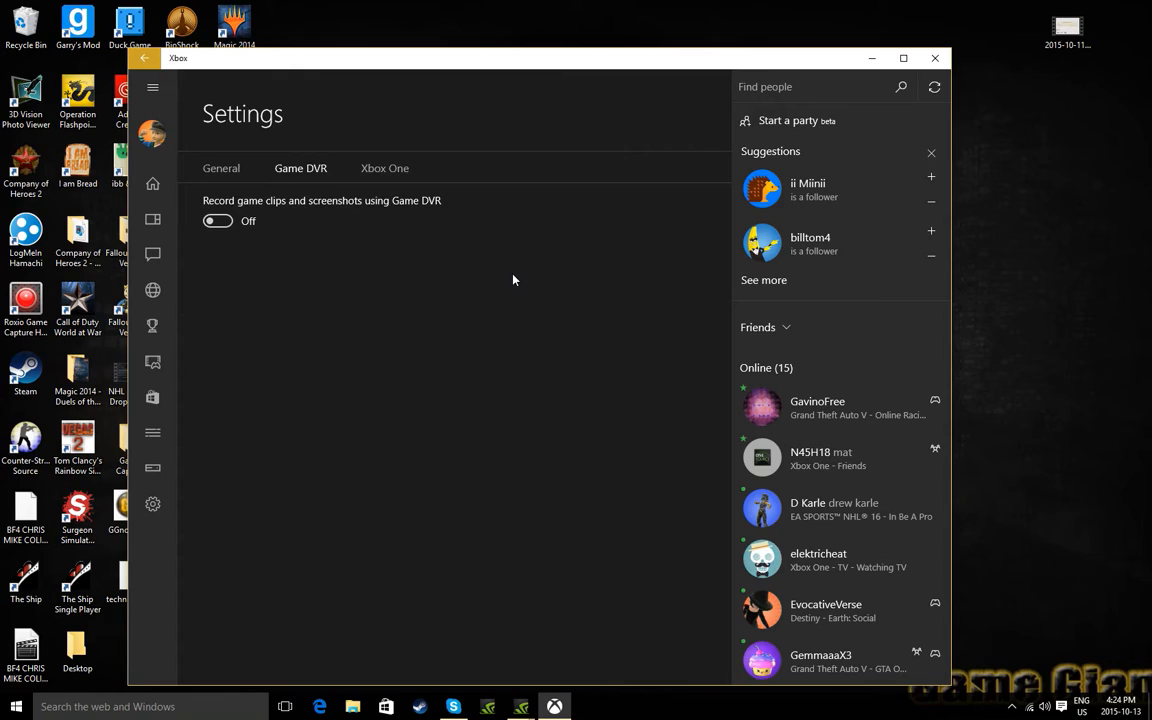
mouse_move(450, 254)
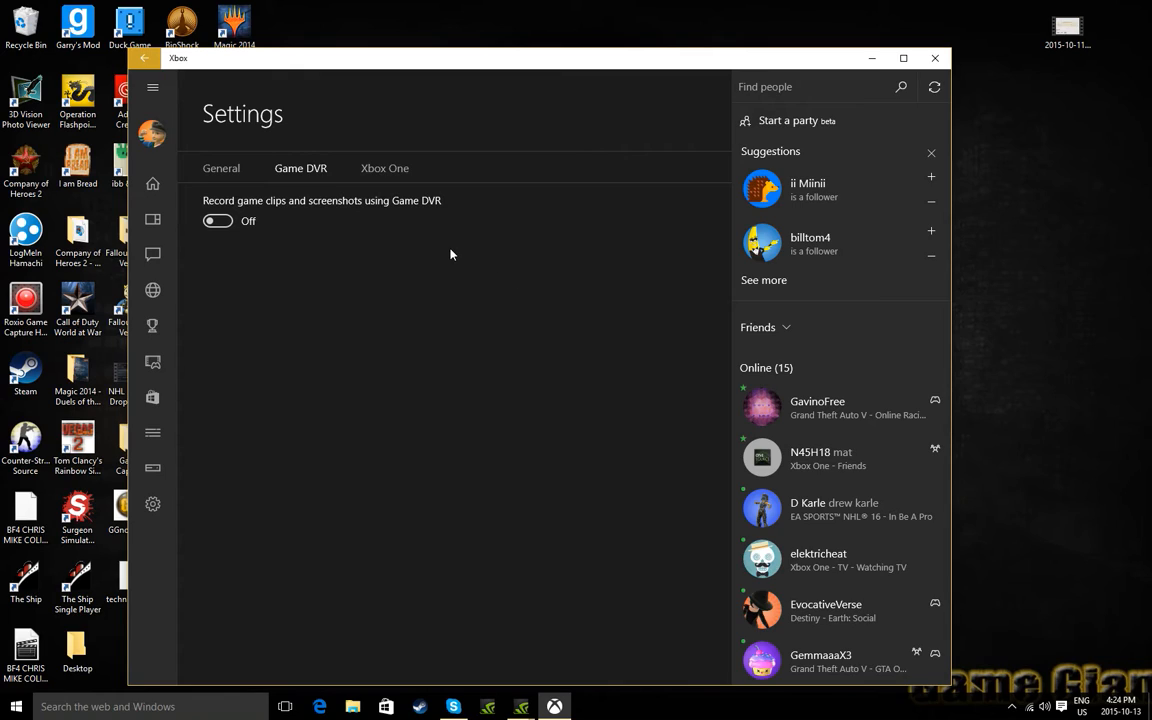
mouse_move(472, 264)
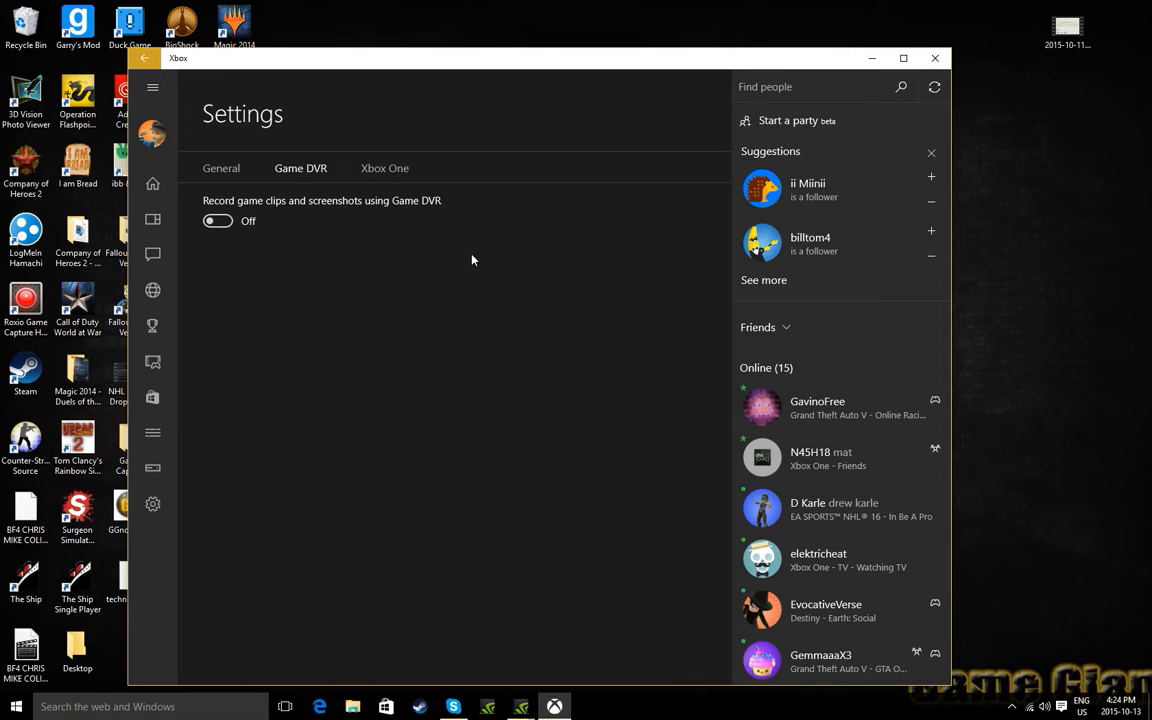
mouse_move(444, 252)
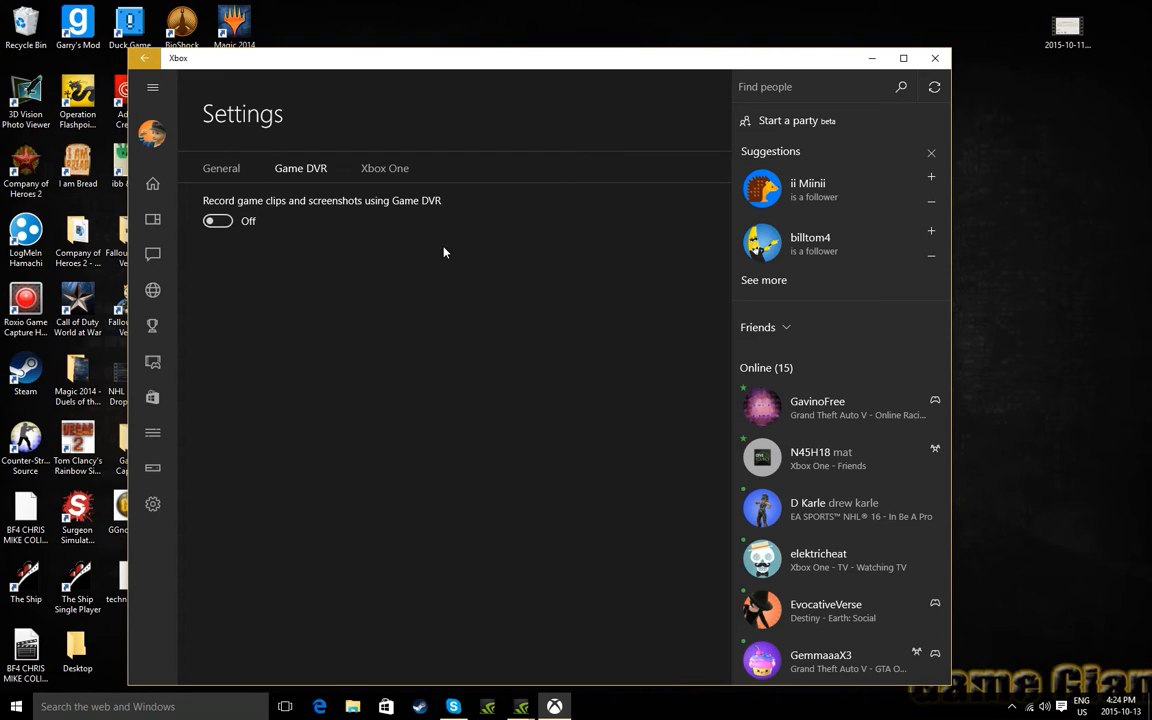
mouse_move(496, 266)
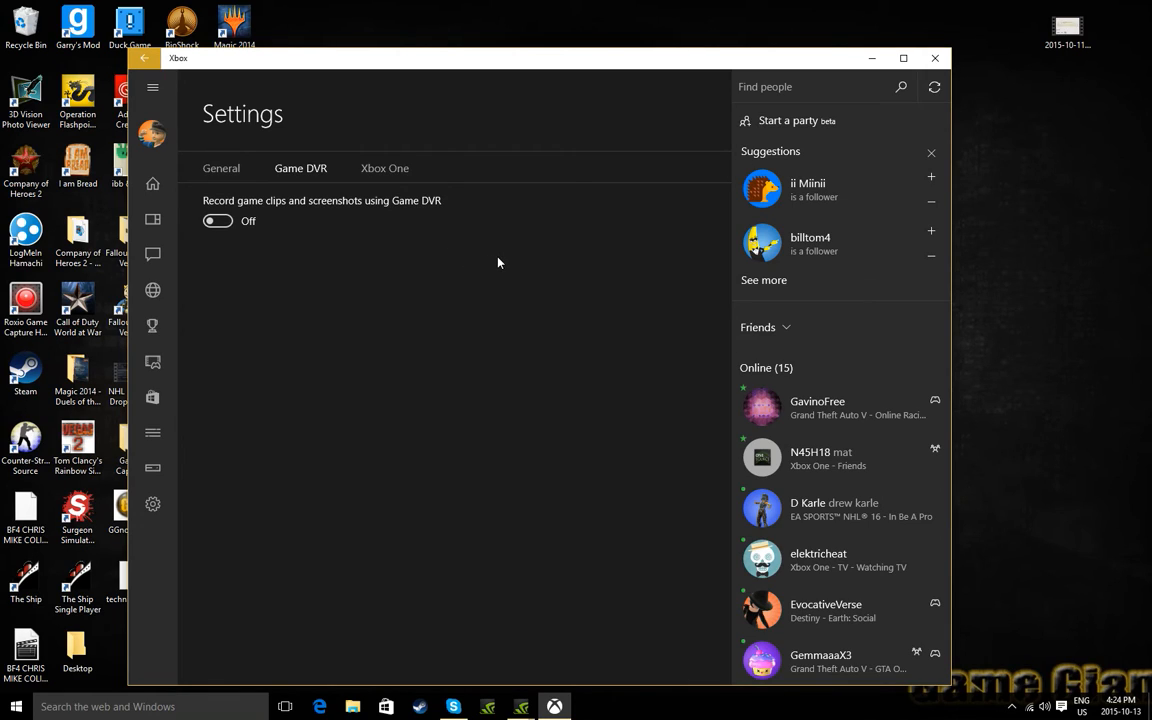
mouse_move(528, 268)
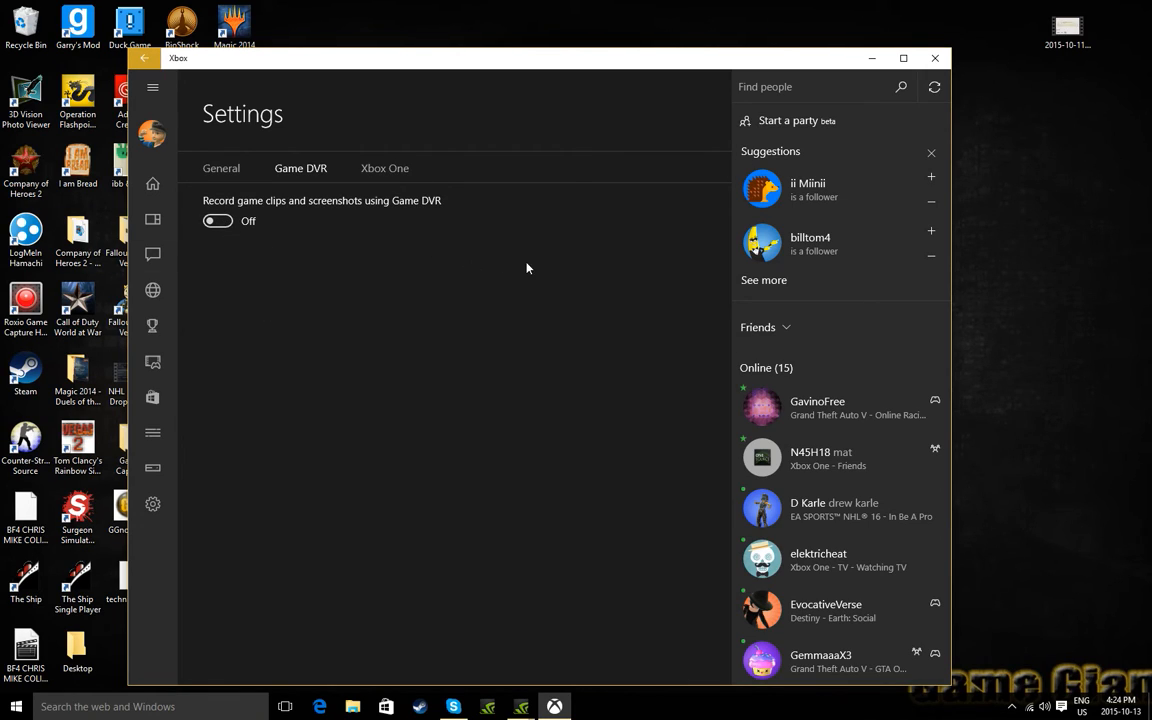
mouse_move(500, 276)
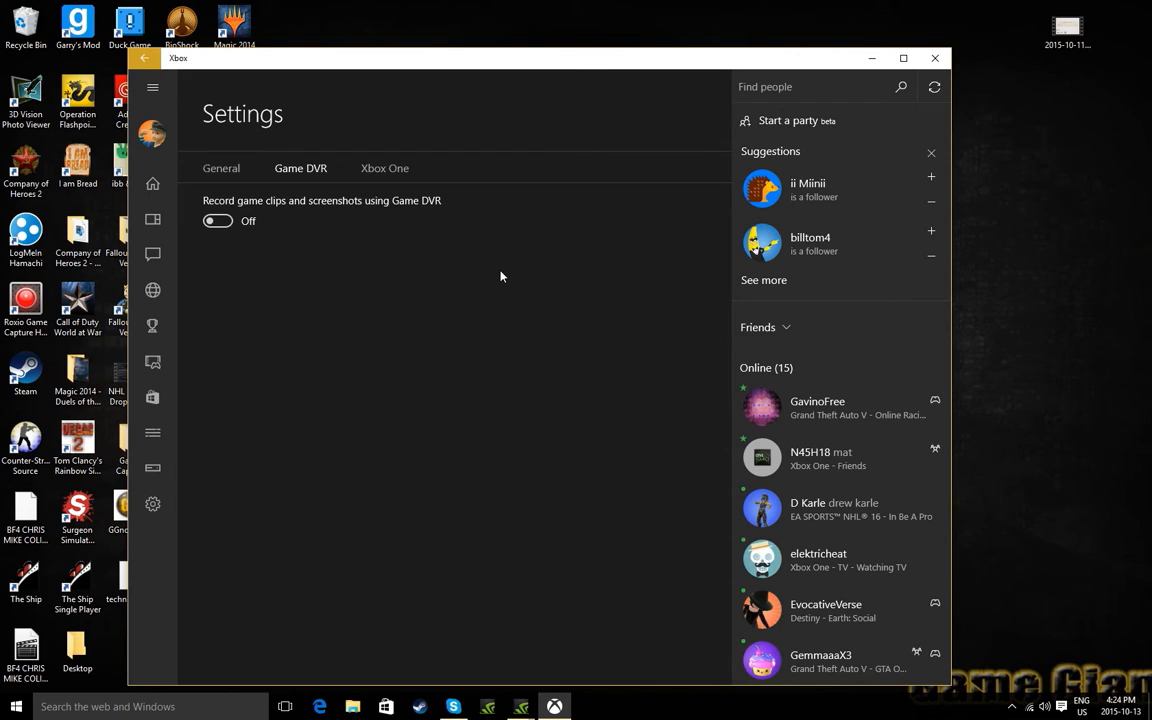
mouse_move(508, 274)
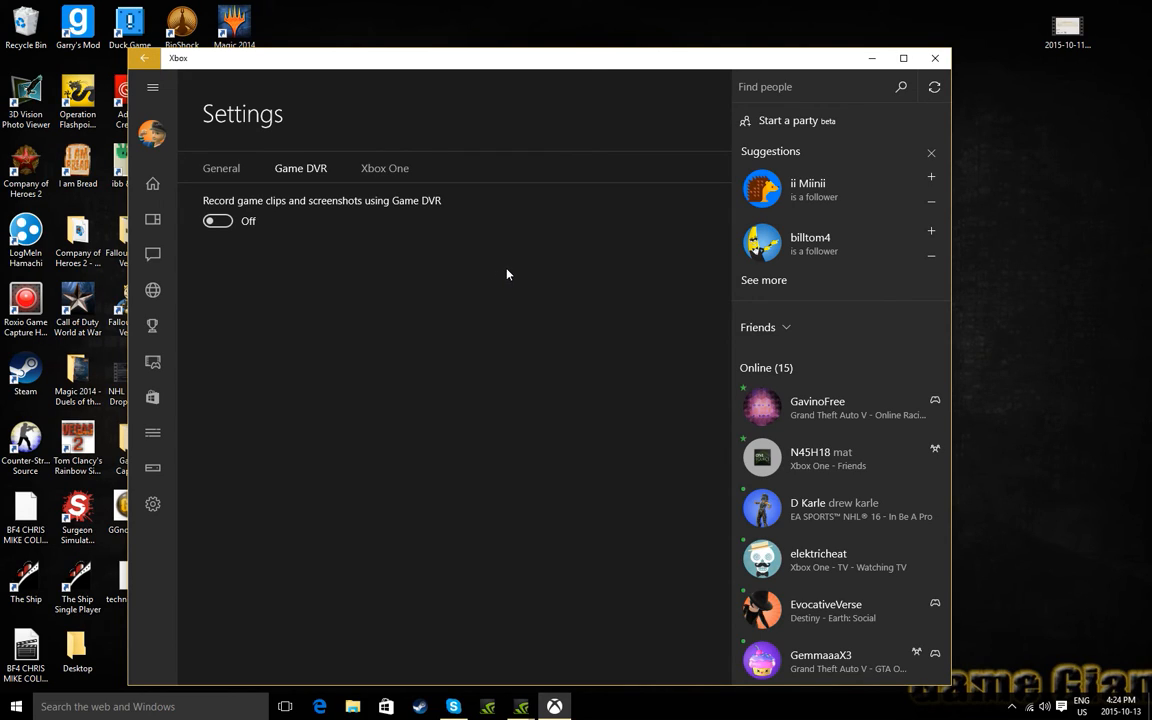